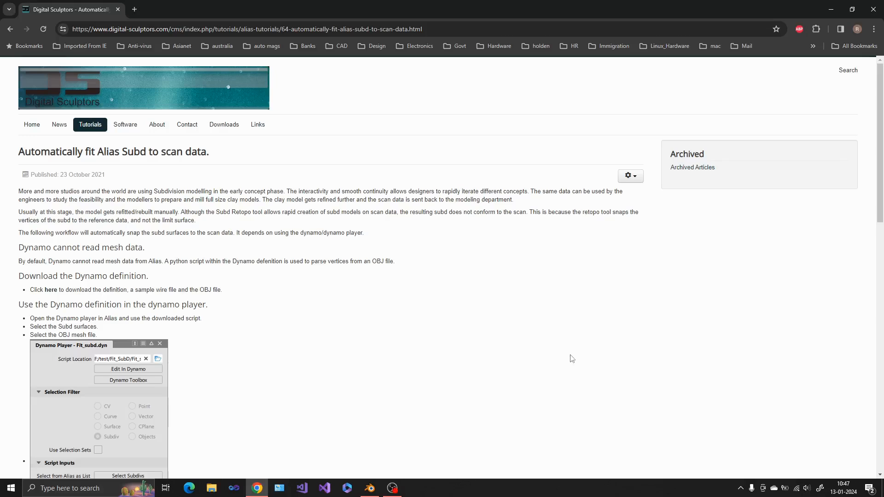
# Step: Scroll through the file browser and select the scan.obj mesh file
pyautogui.scroll(-3)
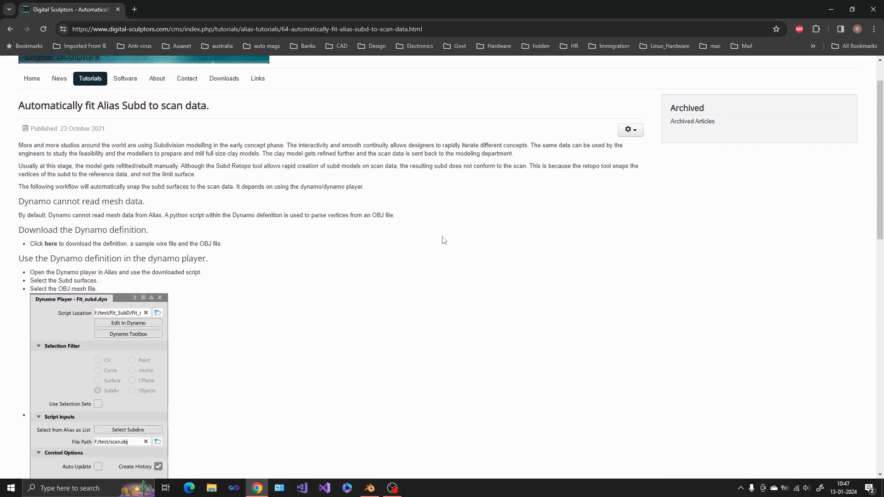
pyautogui.scroll(-3)
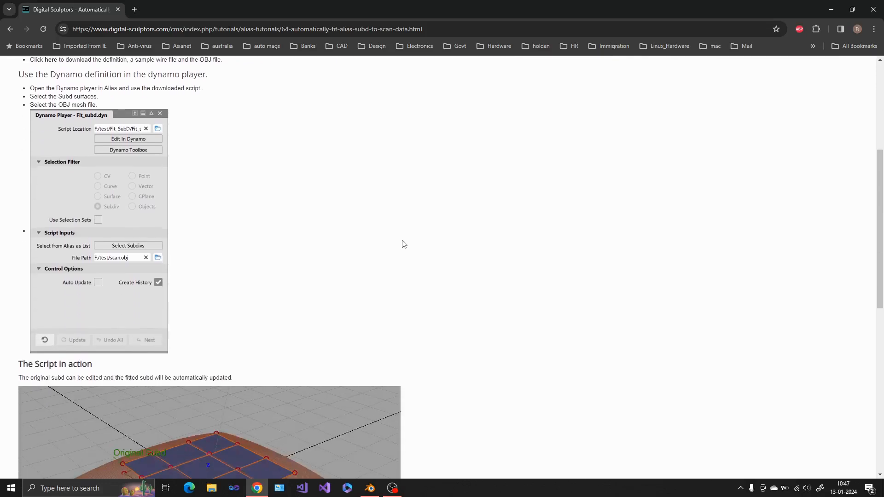
pyautogui.scroll(-3)
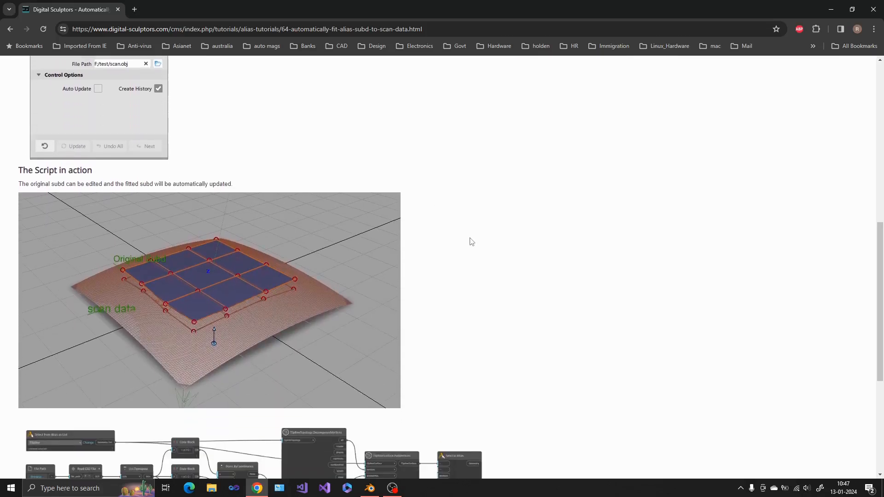
pyautogui.scroll(-3)
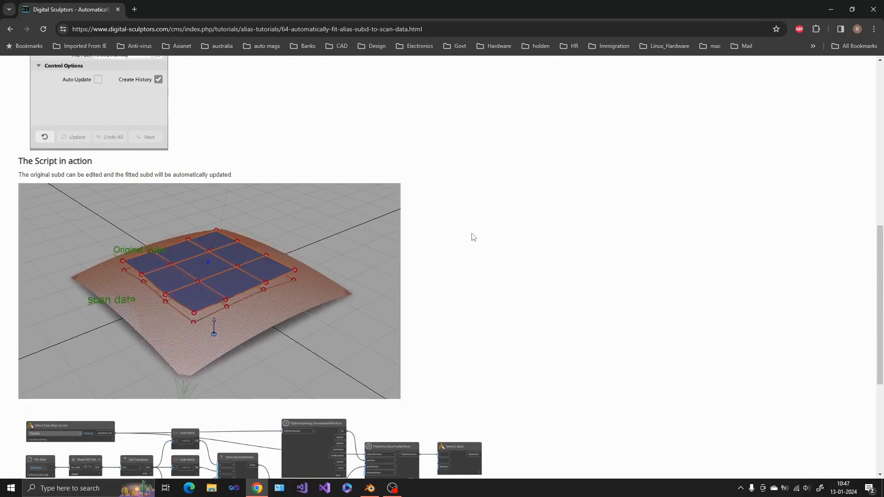
pyautogui.scroll(3)
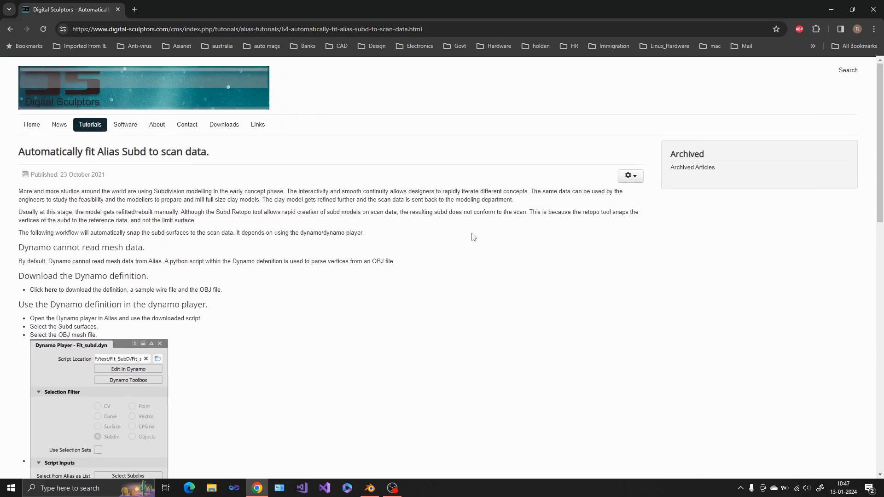
pyautogui.click(391, 488)
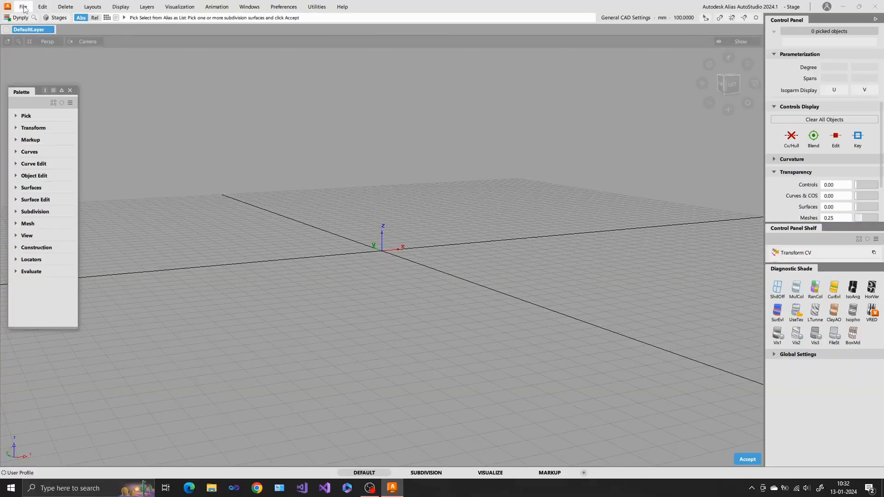
# Step: Open scan.obj as a new stage, deleting existing stages and keeping the current construction options
pyautogui.click(23, 6)
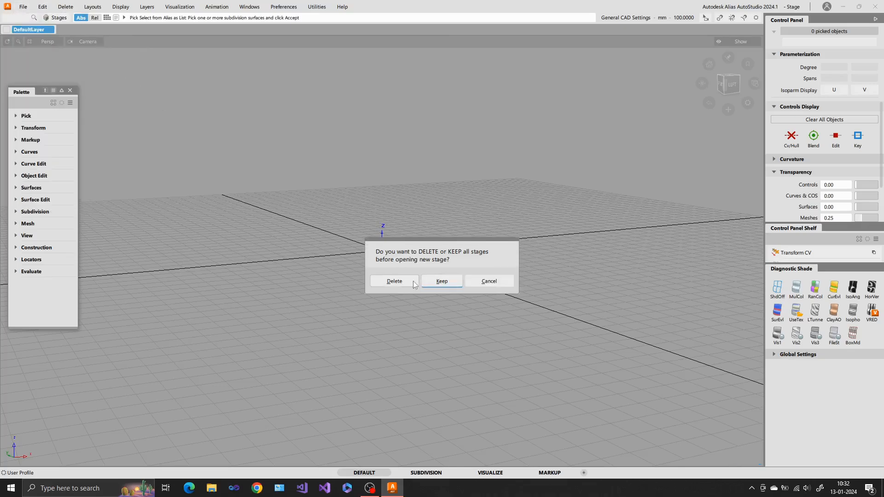
pyautogui.click(442, 281)
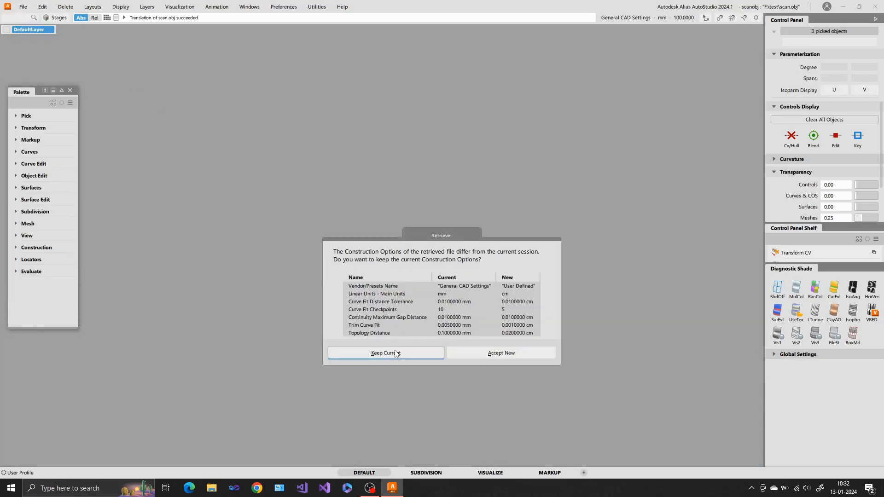
pyautogui.click(386, 353)
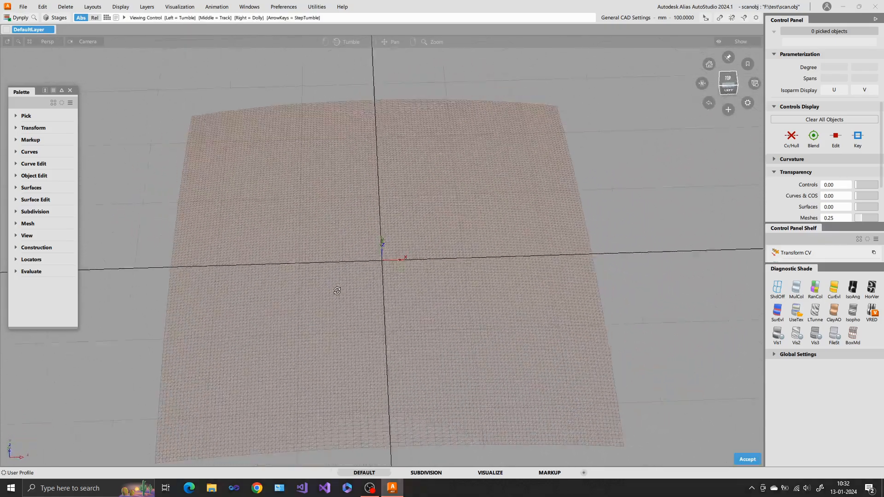
pyautogui.moveTo(338, 291); pyautogui.dragTo(343, 268)
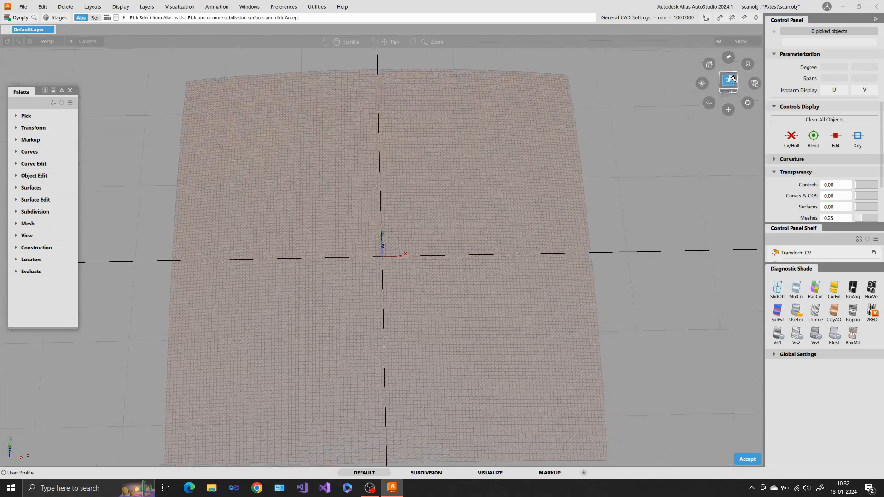
# Step: From the top view, set up a Subdiv Plane primitive with 4 spans in X and Y
pyautogui.click(728, 83)
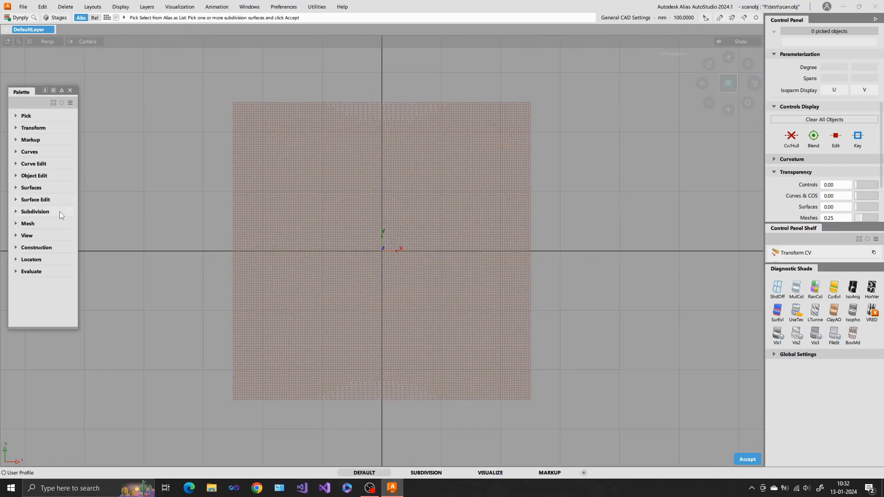
pyautogui.click(35, 211)
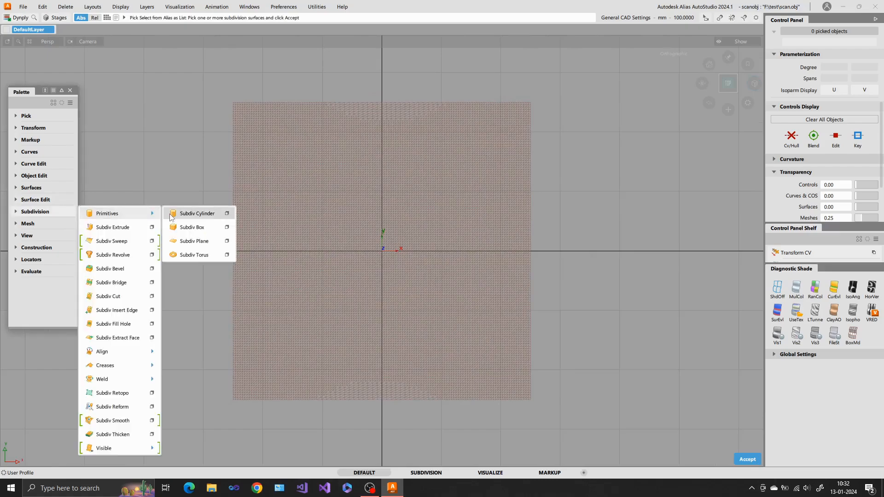
pyautogui.click(194, 241)
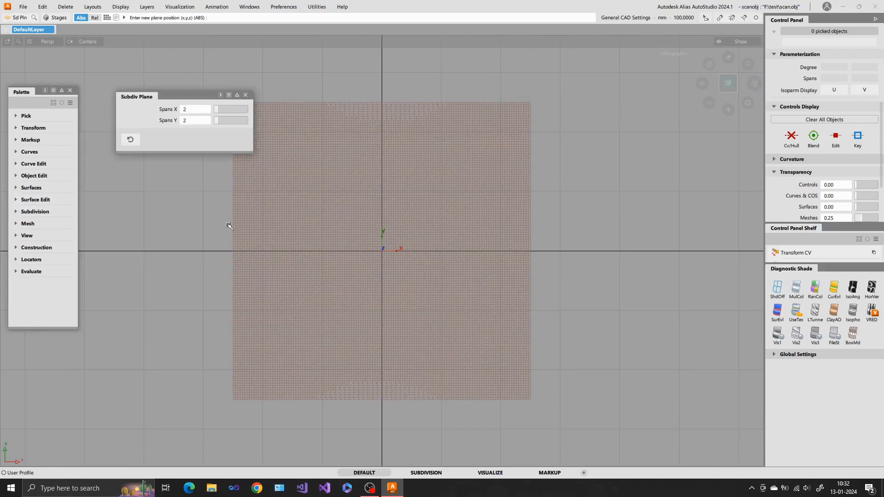
pyautogui.click(220, 109)
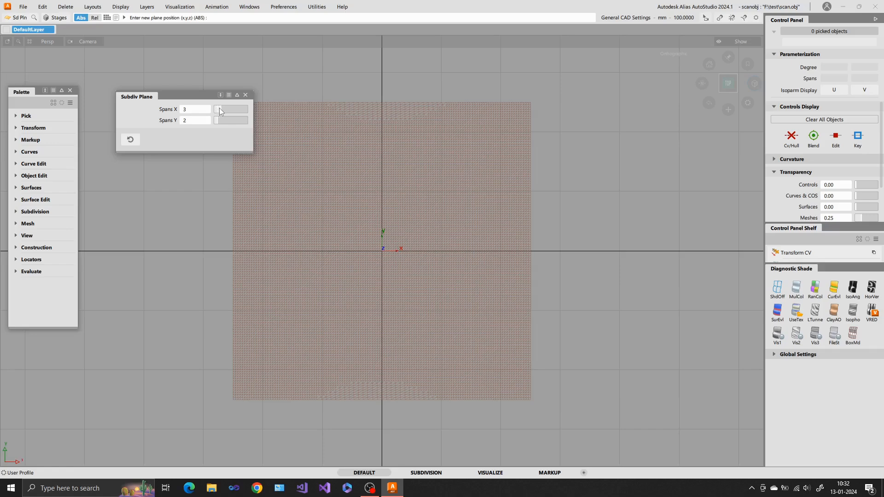
pyautogui.click(220, 109)
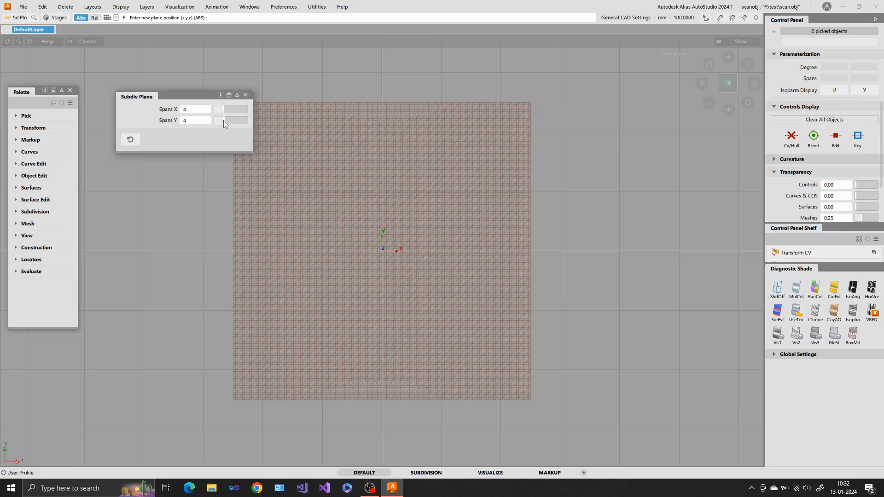
pyautogui.moveTo(377, 262)
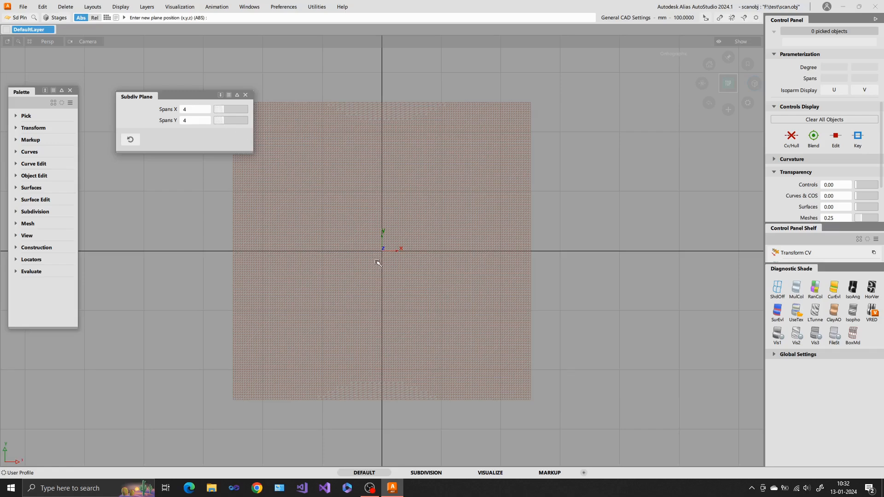
pyautogui.moveTo(388, 253)
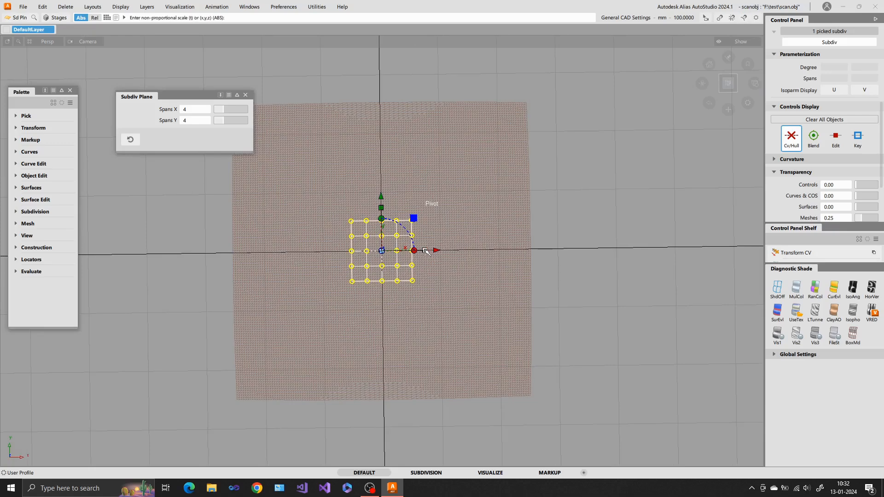
# Step: Scale the subdivision plane up over the scan mesh and orbit to check its coverage
pyautogui.moveTo(426, 251); pyautogui.dragTo(459, 242)
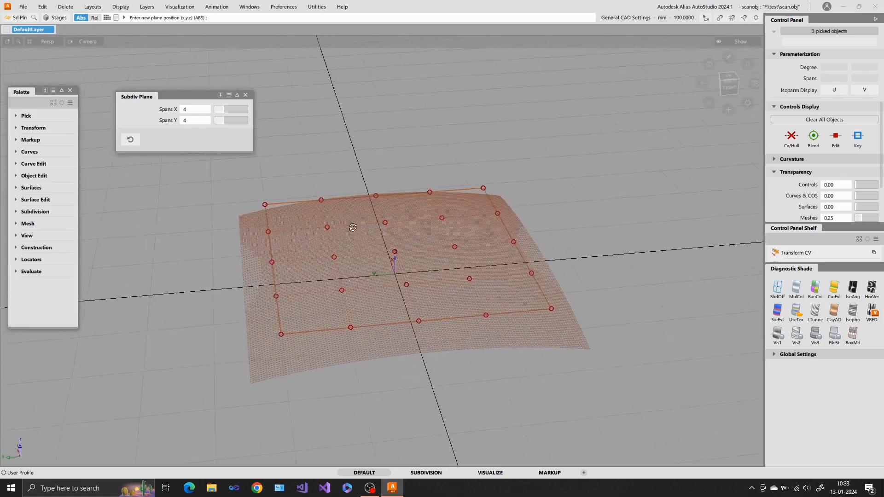
pyautogui.moveTo(353, 227); pyautogui.dragTo(178, 224)
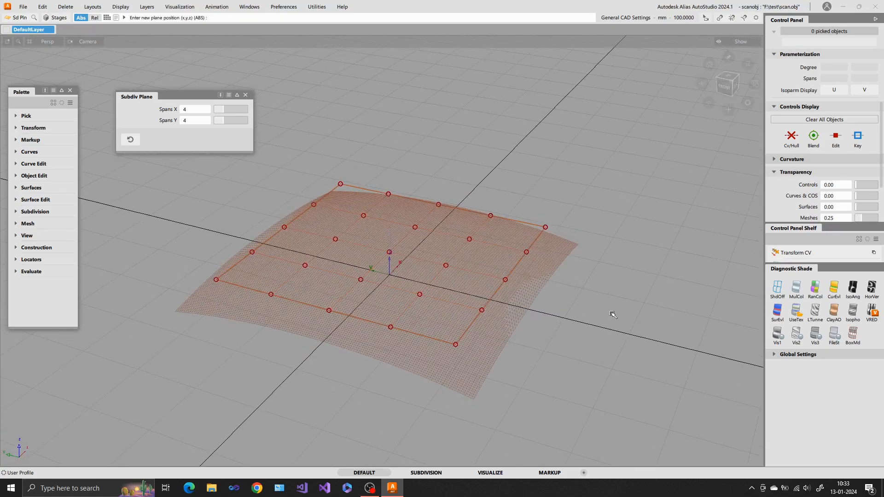
pyautogui.moveTo(316, 176)
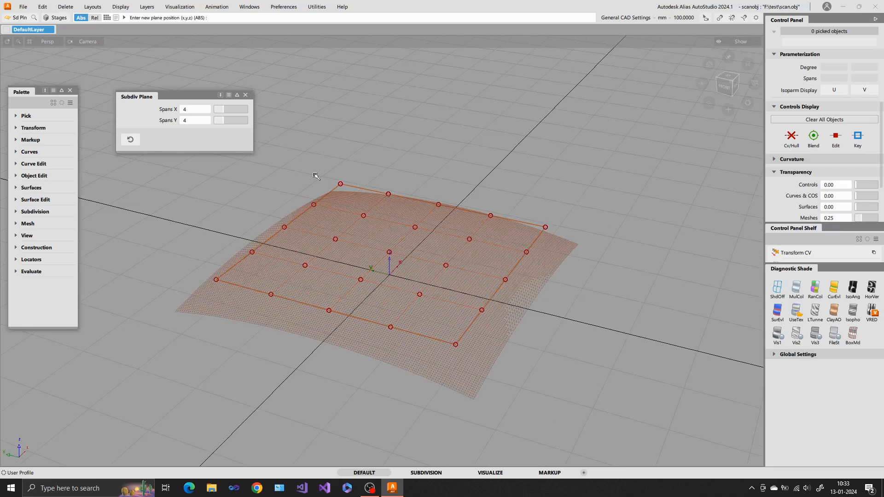
pyautogui.moveTo(270, 404)
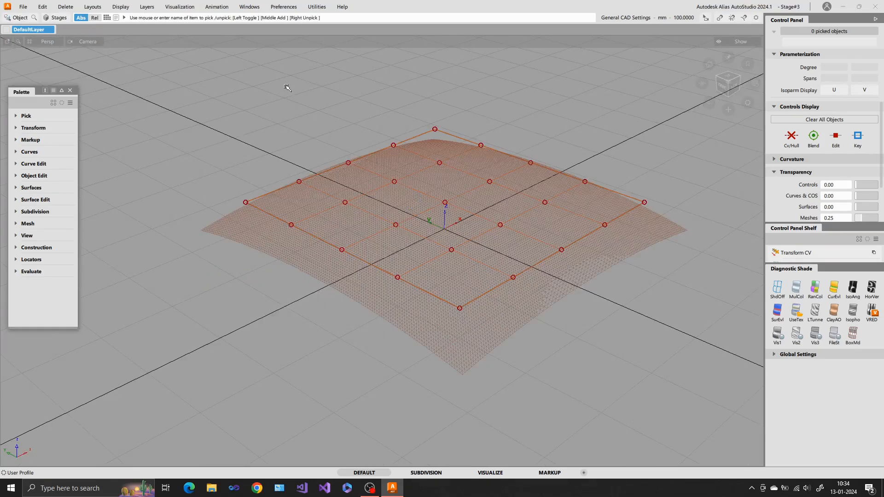
pyautogui.moveTo(66, 126)
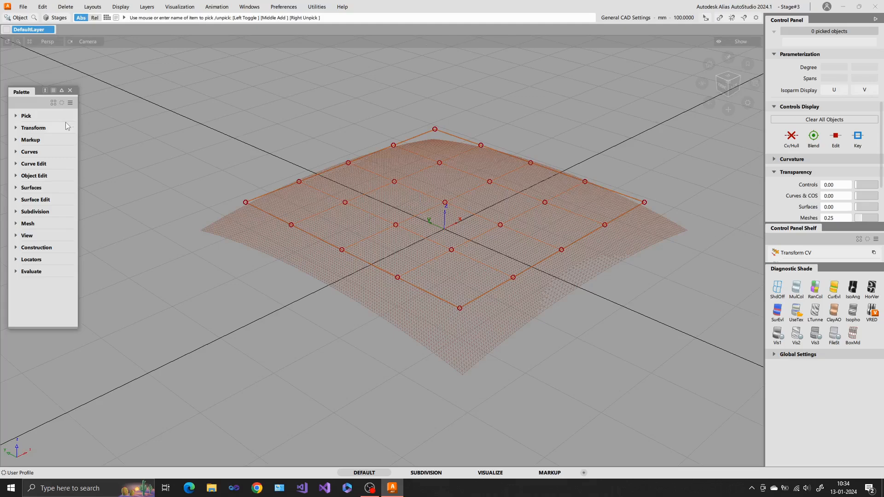
# Step: Launch Dynamo Player from Transform > Dynamo and choose the Fit_subd.dyn script
pyautogui.click(33, 127)
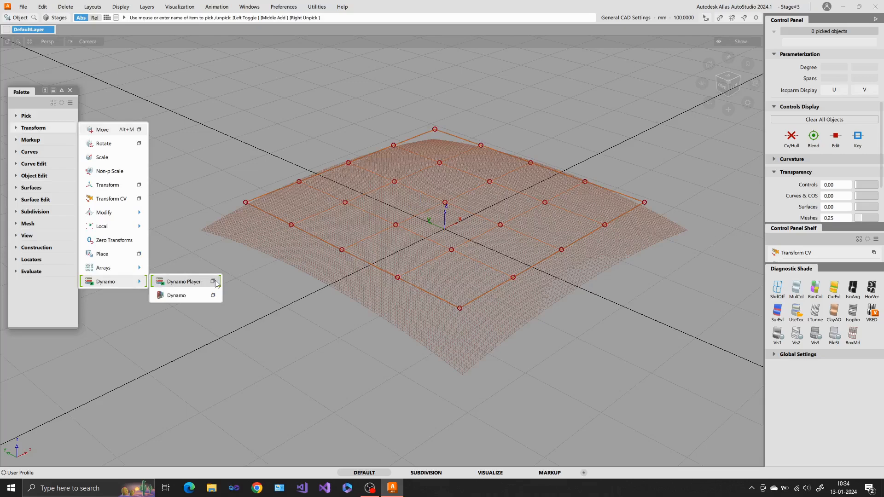
pyautogui.click(184, 282)
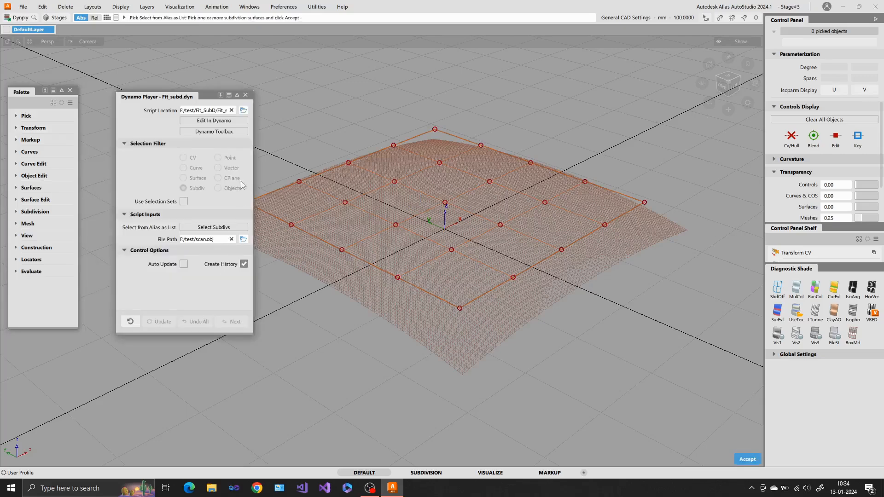
pyautogui.moveTo(270, 125)
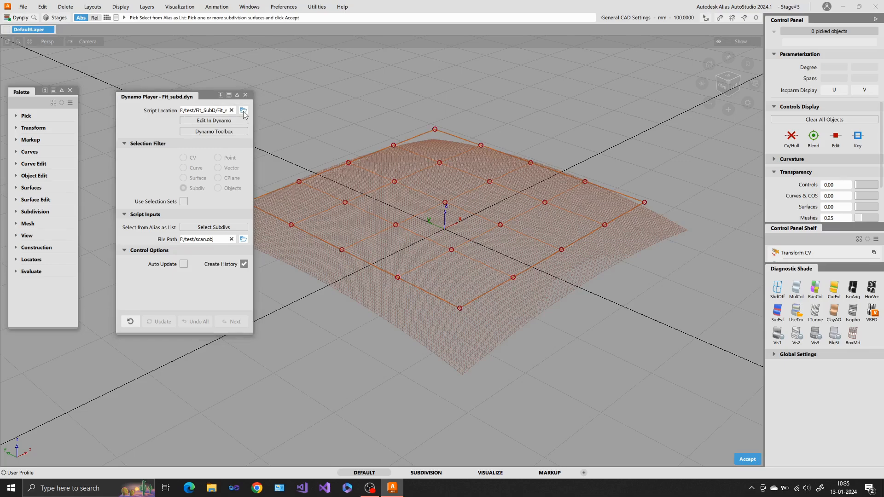
pyautogui.click(243, 110)
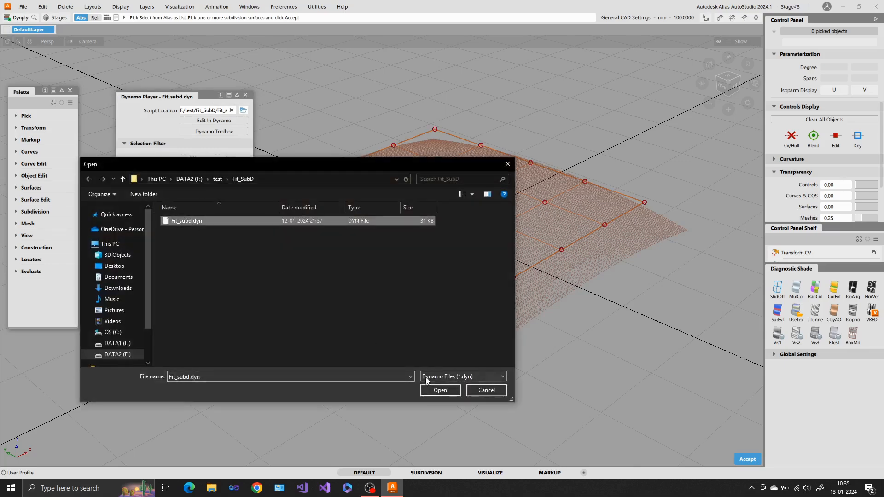
# Step: Set the subdivision plane as the script's subdiv input and Fit_SubD/scan.obj as its file path
pyautogui.click(440, 391)
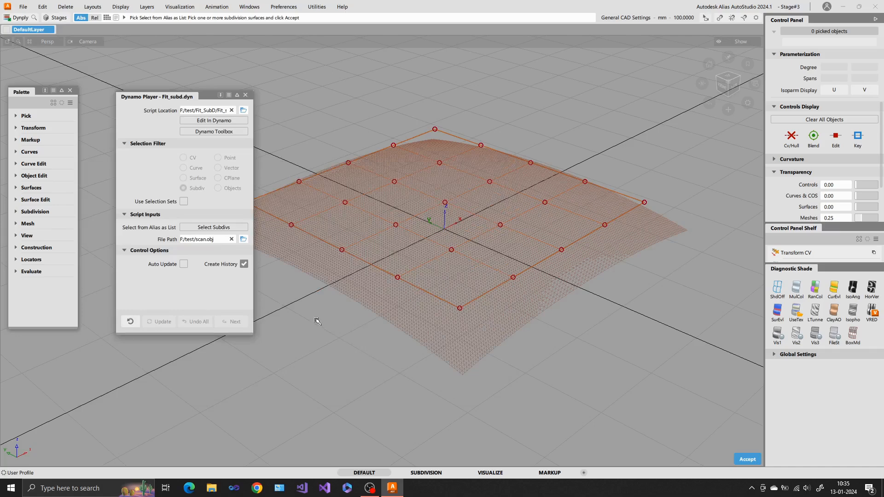
pyautogui.moveTo(285, 287)
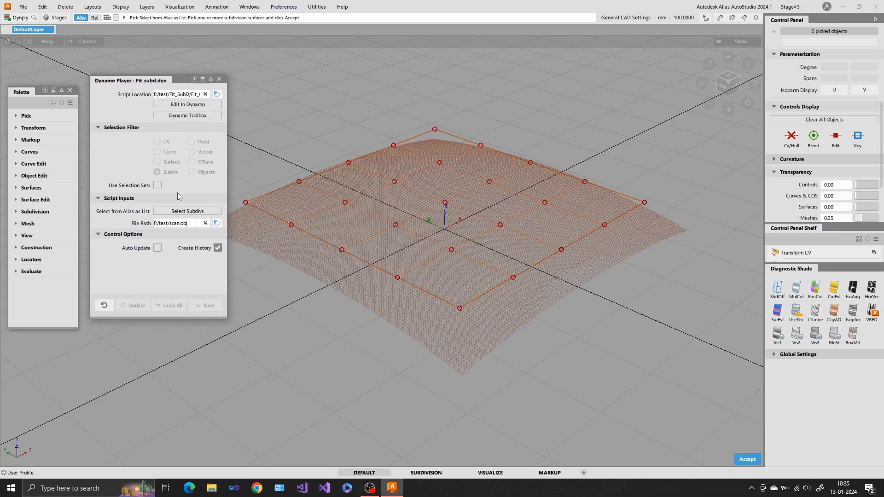
pyautogui.moveTo(321, 243)
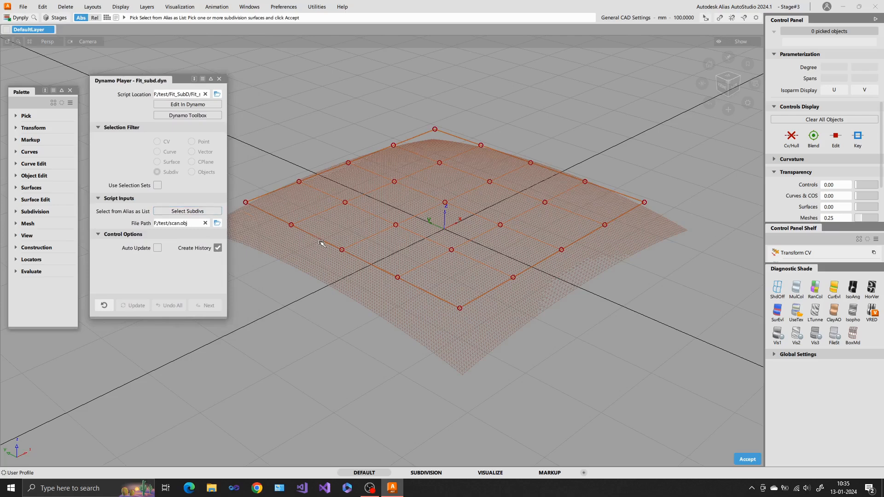
pyautogui.click(446, 226)
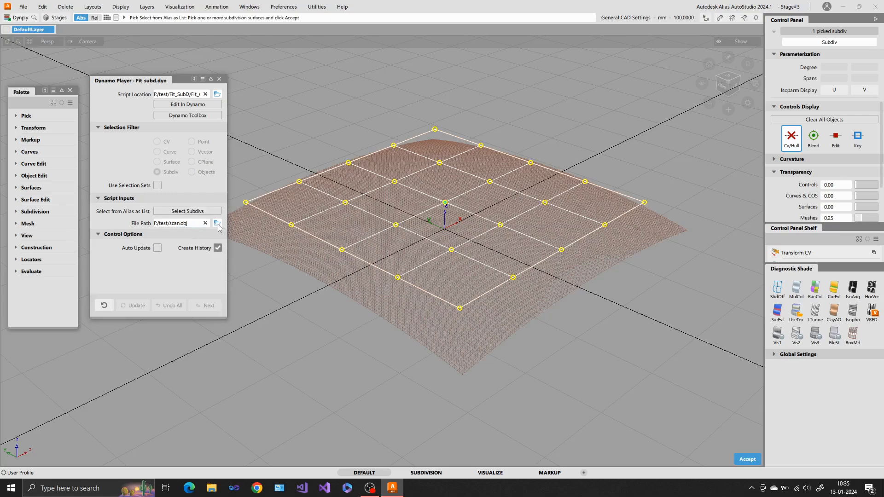
pyautogui.click(218, 223)
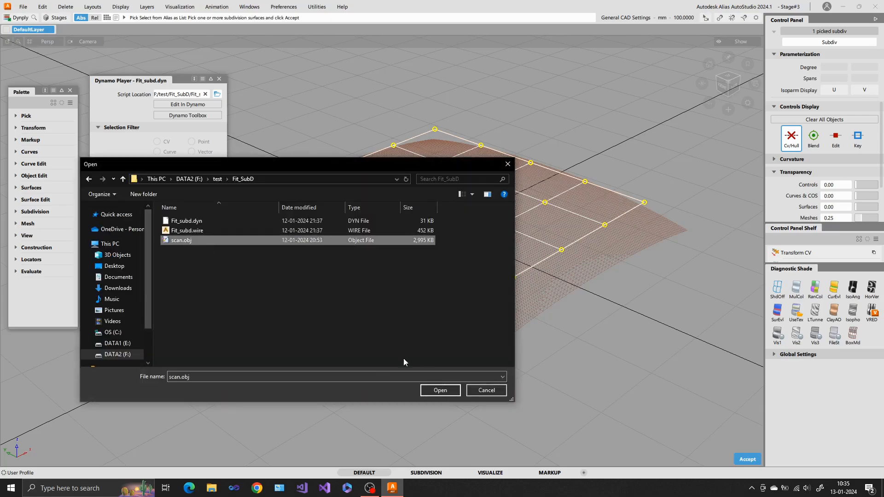
pyautogui.click(440, 390)
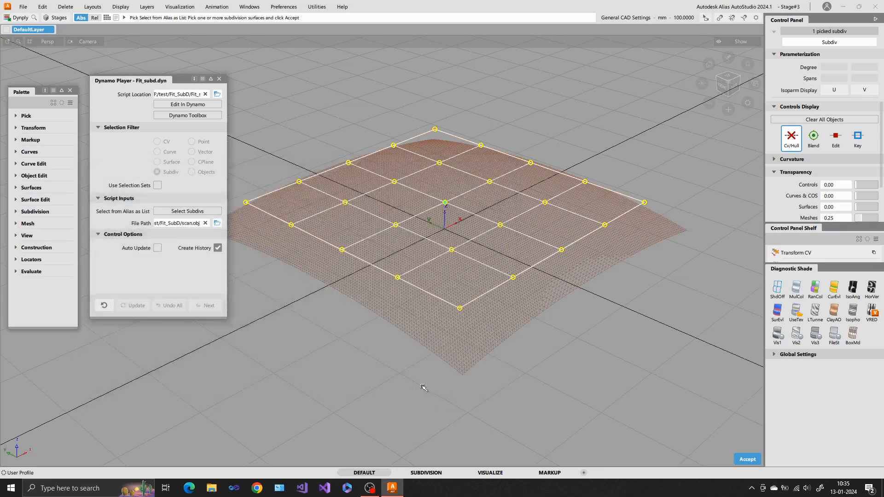
pyautogui.moveTo(715, 455)
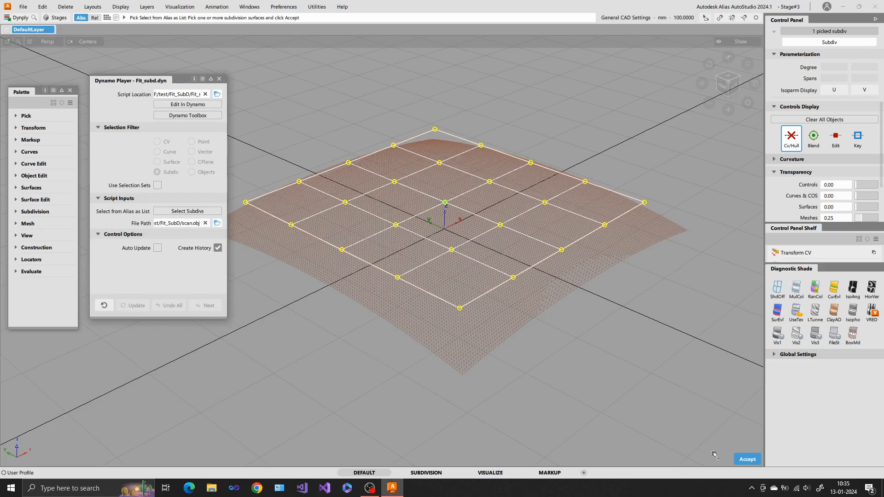
pyautogui.click(747, 459)
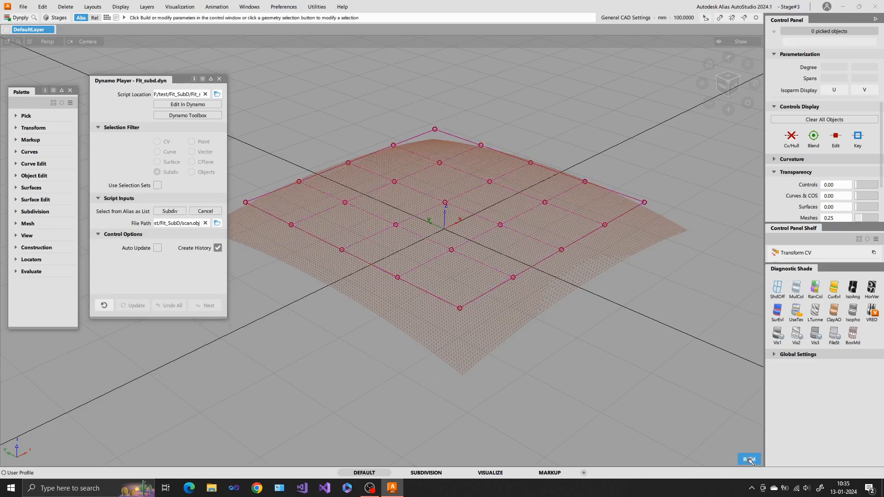
pyautogui.moveTo(577, 374)
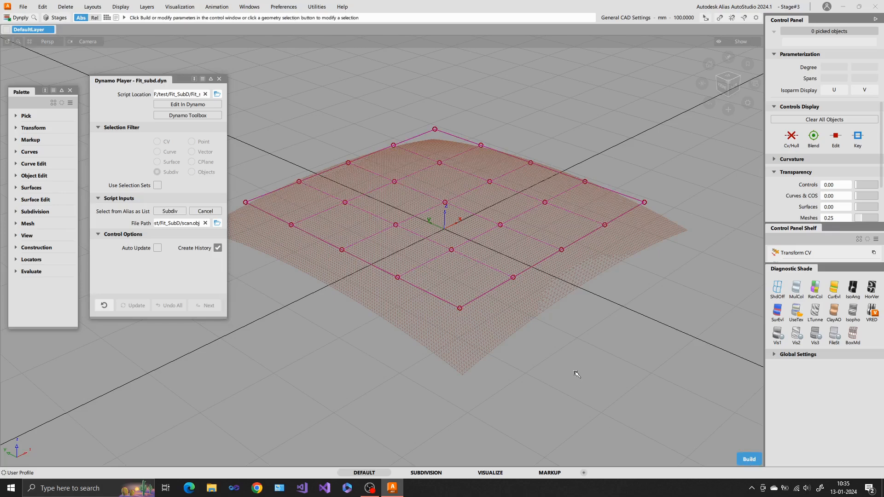
pyautogui.moveTo(548, 371)
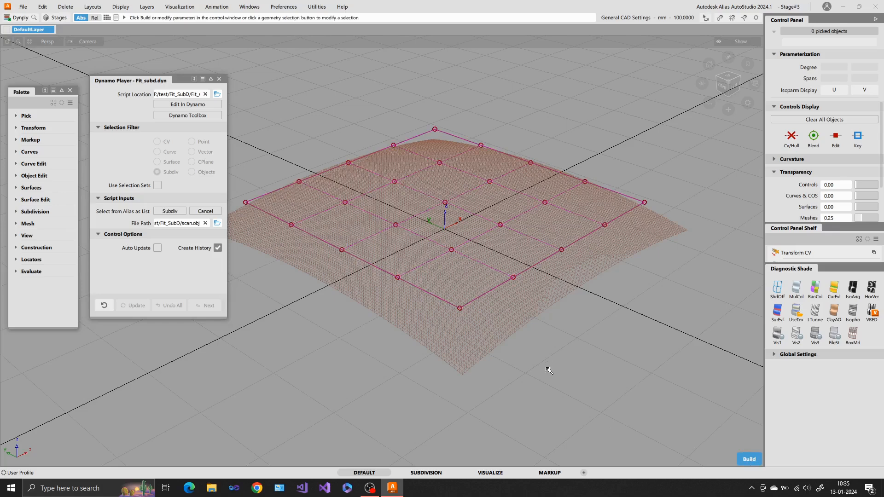
pyautogui.moveTo(581, 380)
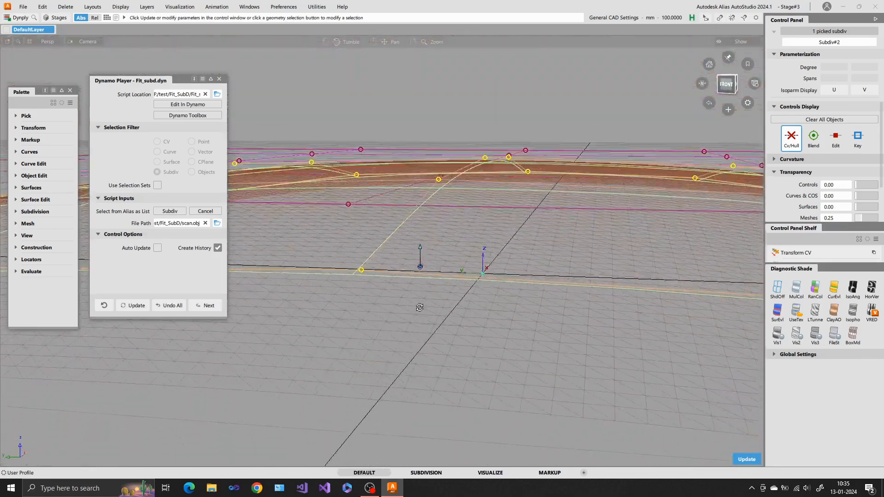
# Step: Run Build in Dynamo Player to create the subdiv fitted to the scan
pyautogui.click(170, 210)
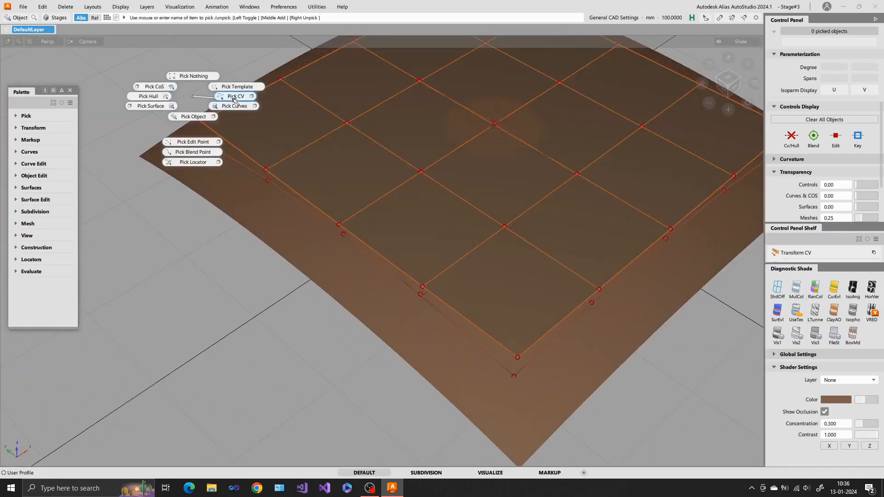
# Step: Pick the fitted subdivision's CVs to show its control points over the scan
pyautogui.click(235, 96)
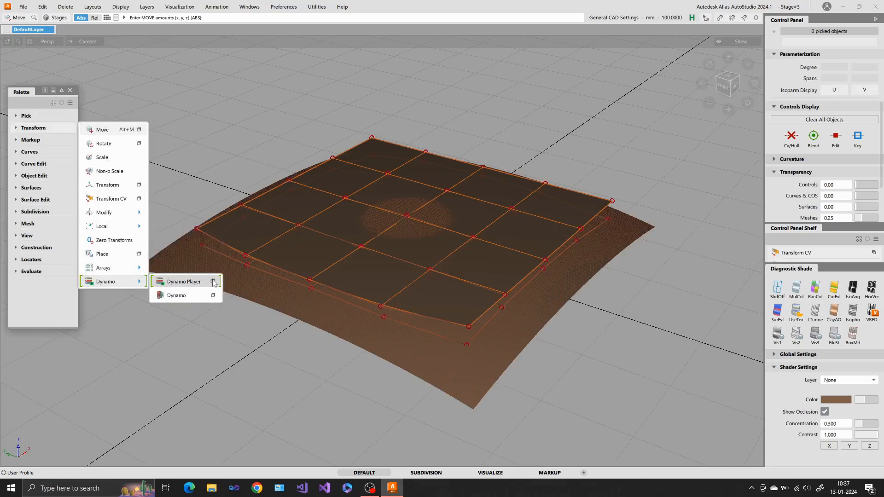
# Step: Reopen Dynamo Player and send Fit_subd.dyn to Dynamo with Edit In Dynamo
pyautogui.click(184, 282)
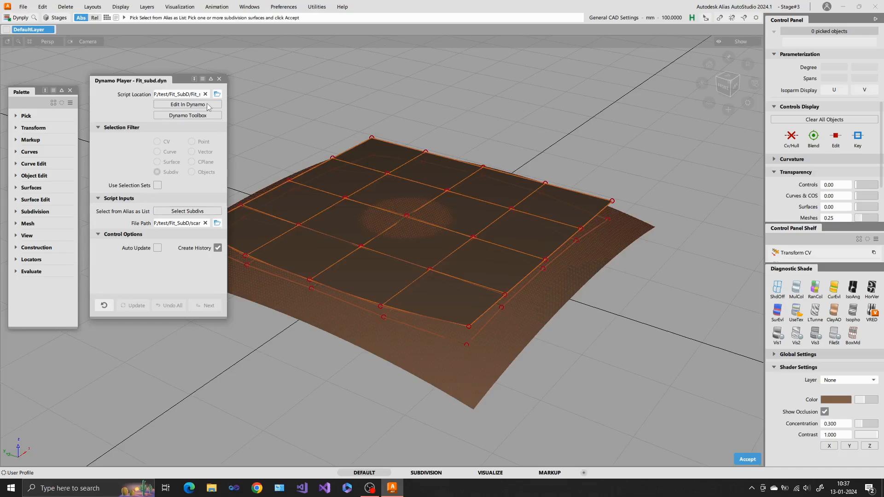
pyautogui.click(186, 105)
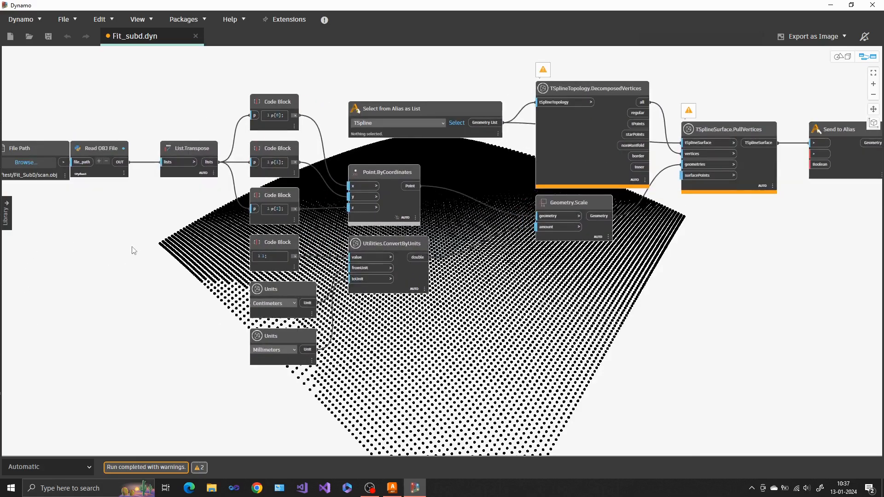
pyautogui.moveTo(691, 294)
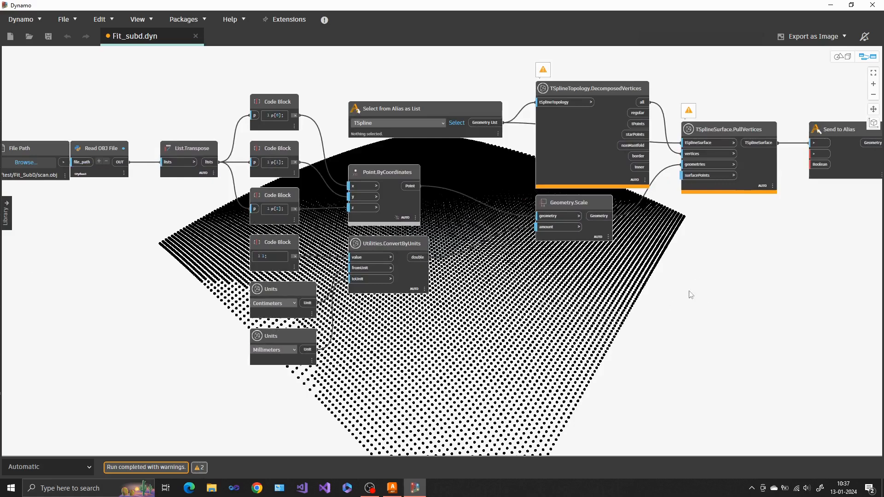
pyautogui.moveTo(291, 292)
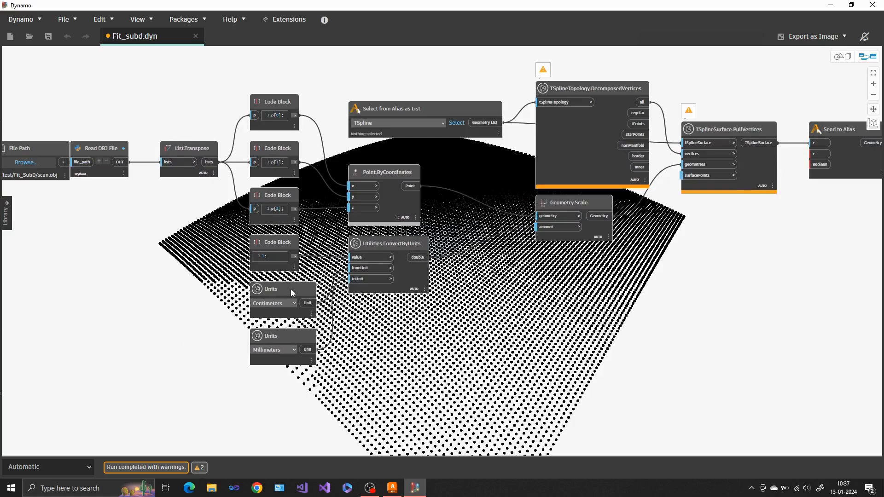
pyautogui.moveTo(290, 292)
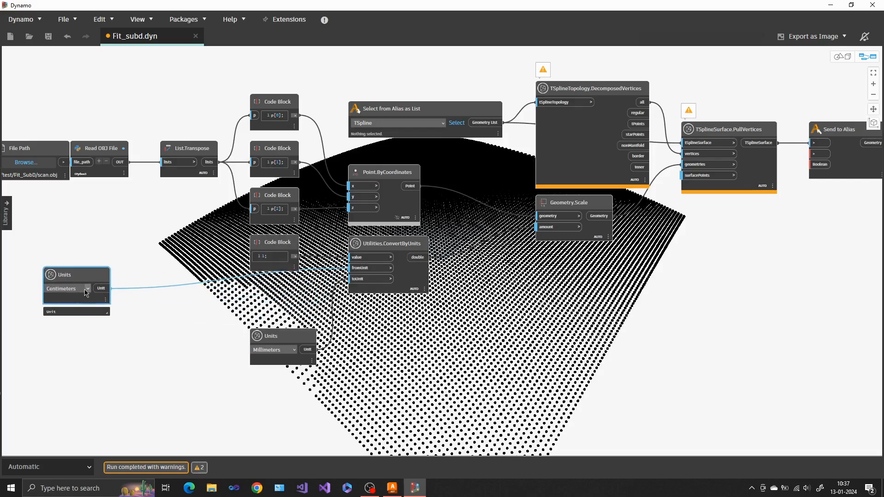
# Step: Leave the Centimeters Units node moved left of the graph and deselect it
pyautogui.click(86, 288)
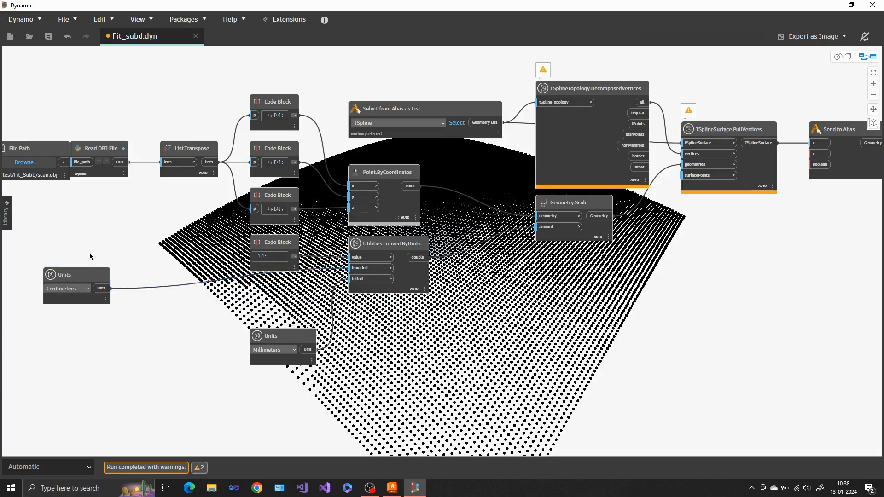
pyautogui.moveTo(120, 174)
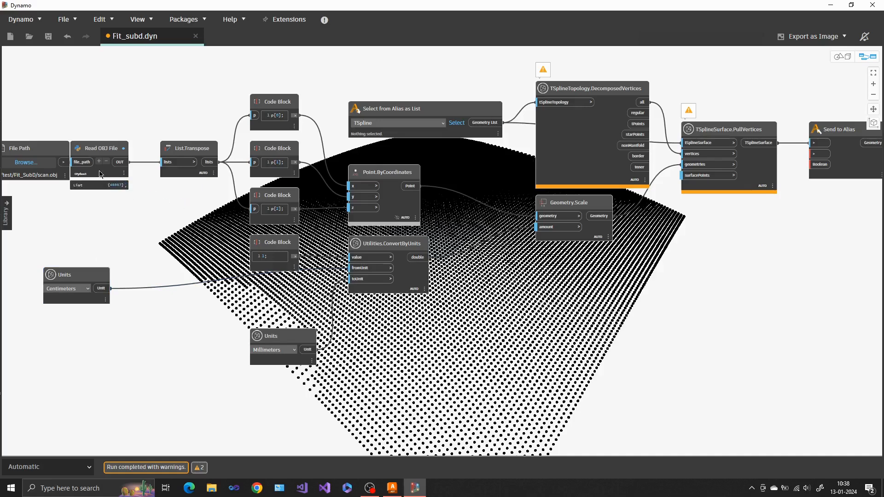
pyautogui.doubleClick(99, 148)
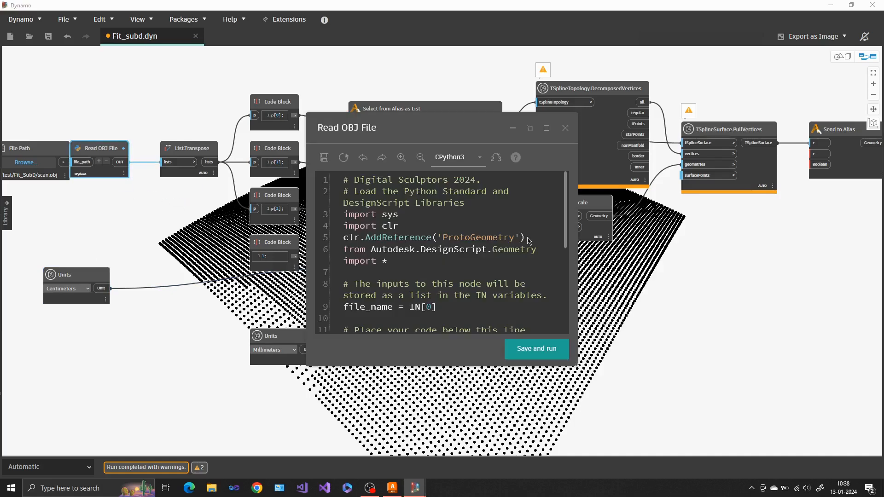
pyautogui.scroll(-3)
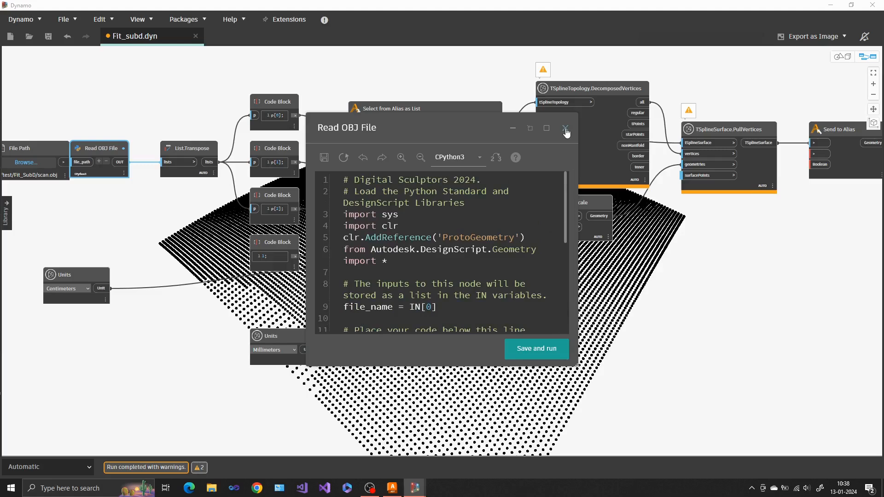
pyautogui.click(565, 128)
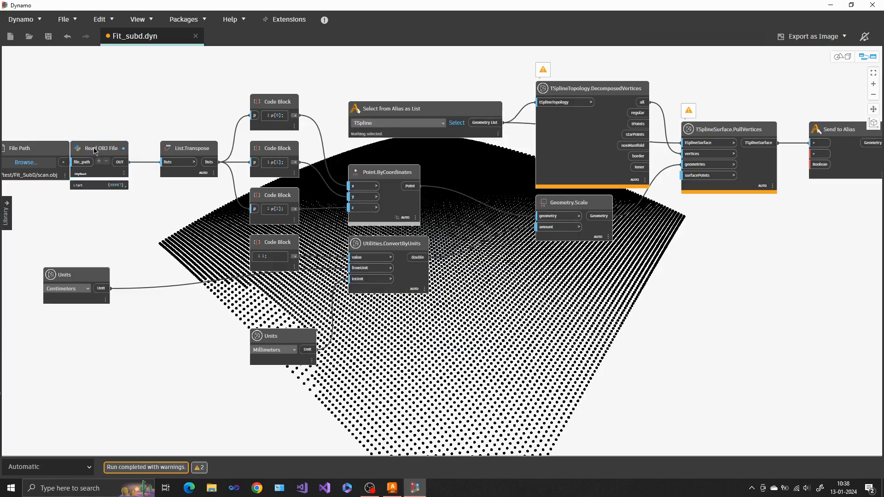
pyautogui.click(106, 148)
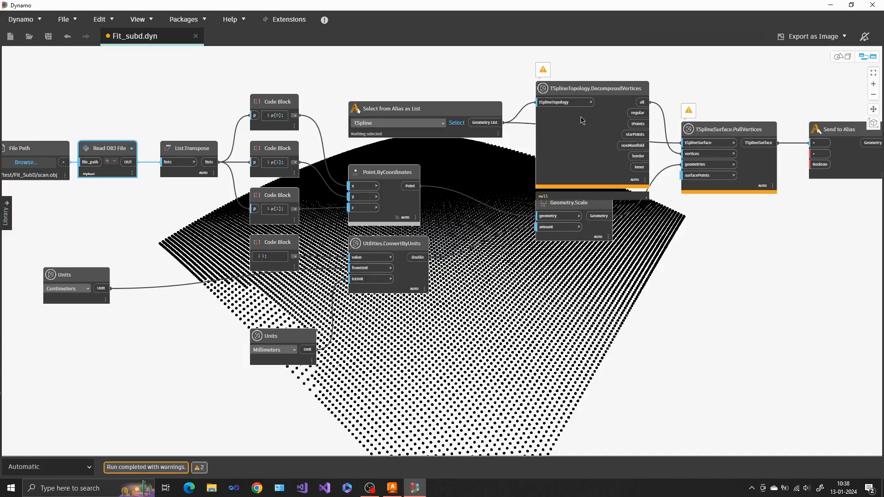
pyautogui.moveTo(702, 175)
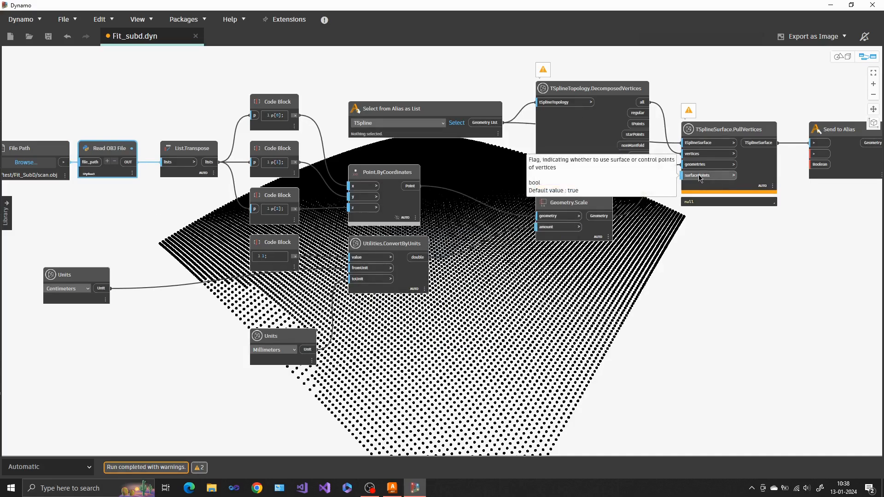